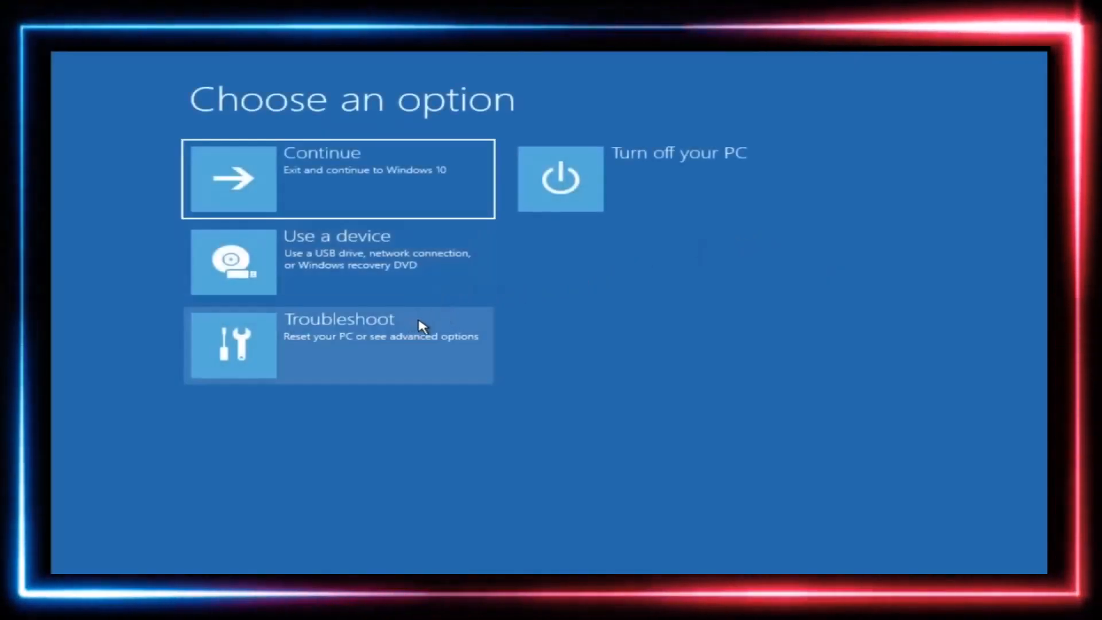
Step: Open Troubleshoot, then launch Command Prompt from Advanced options
{"action": "left_click", "coordinate": [338, 344]}
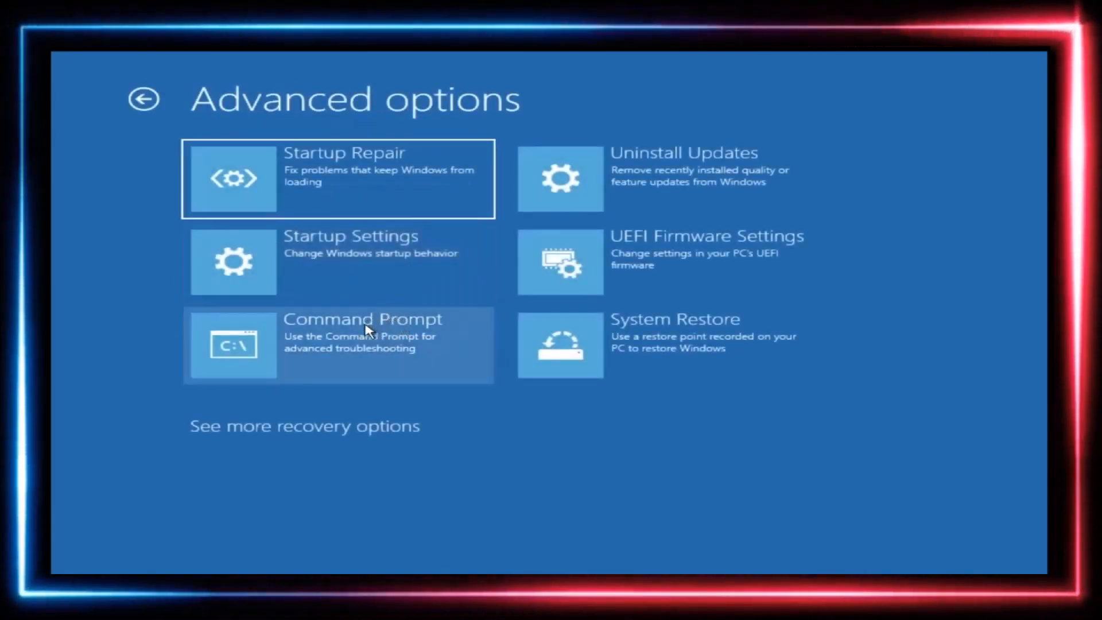
{"action": "left_click", "coordinate": [337, 344]}
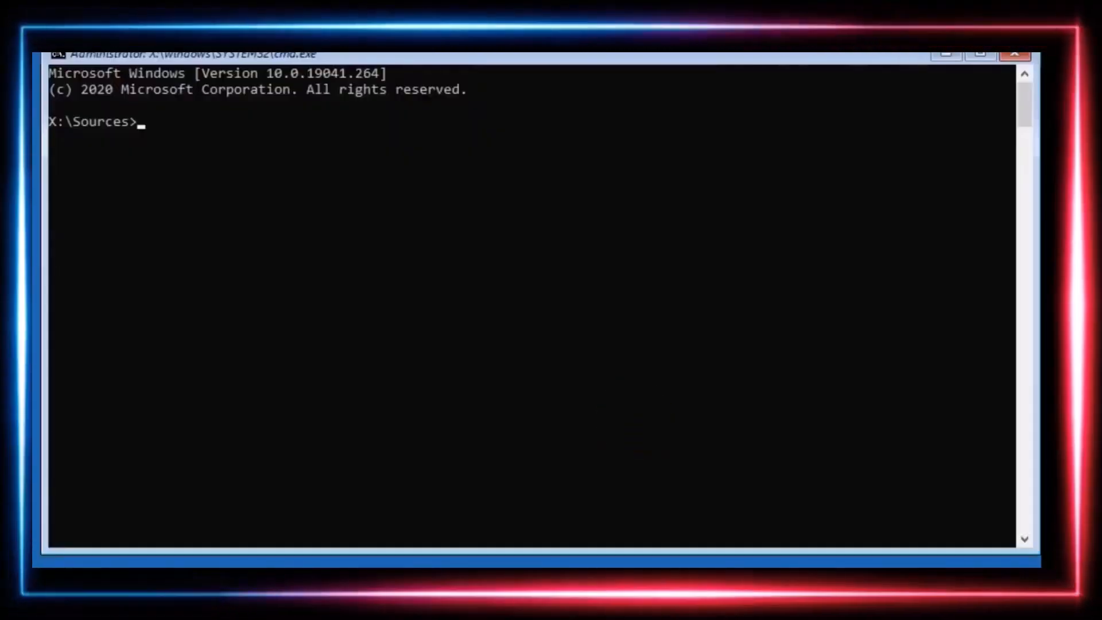
Step: Start DiskPart and list the disks, showing the single 30 GB GPT disk
{"action": "type", "text": "diskpart"}
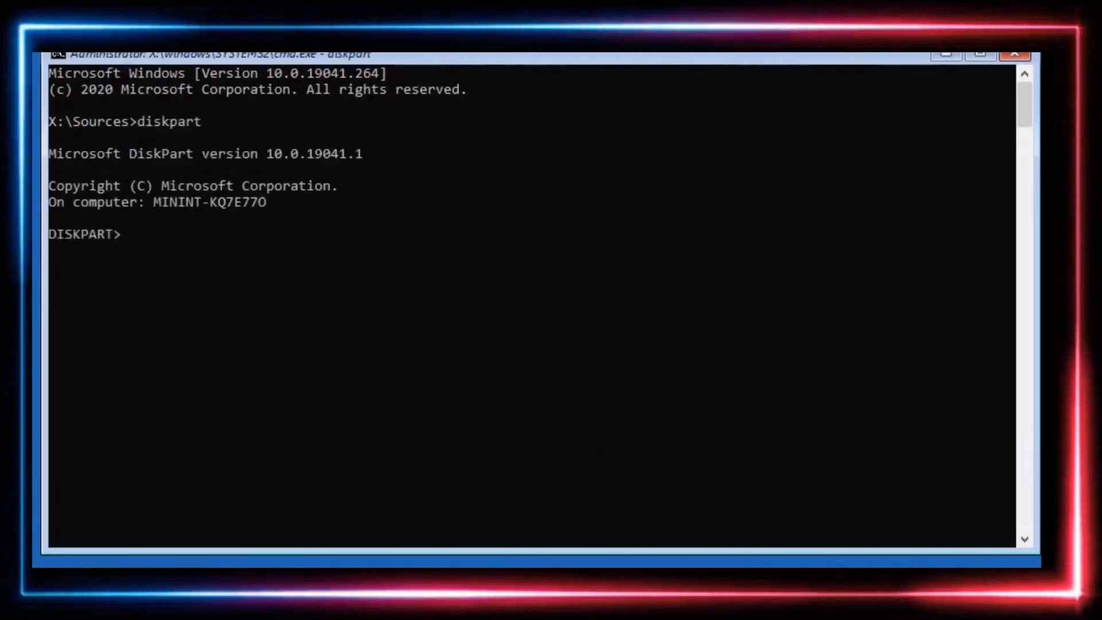
{"action": "type", "text": "l"}
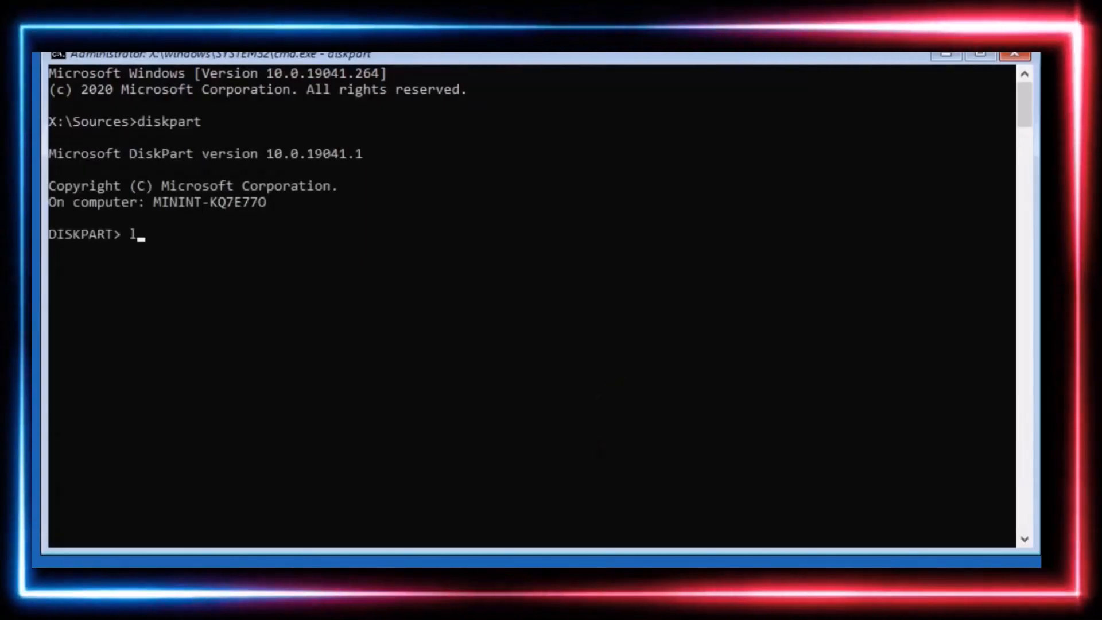
{"action": "type", "text": "ist dis"}
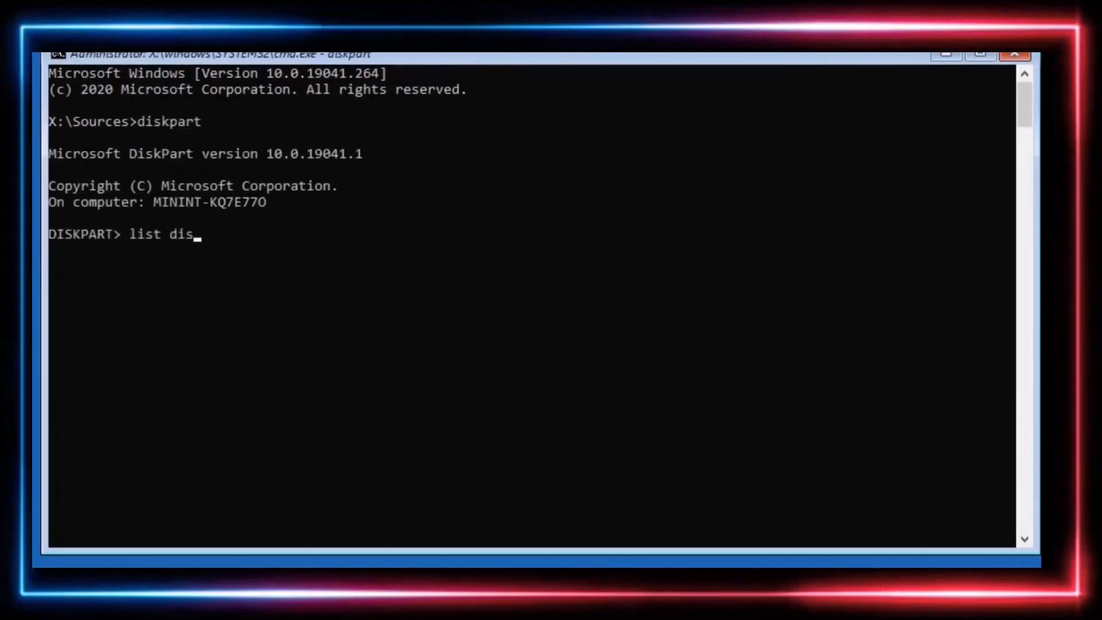
{"action": "type", "text": "k"}
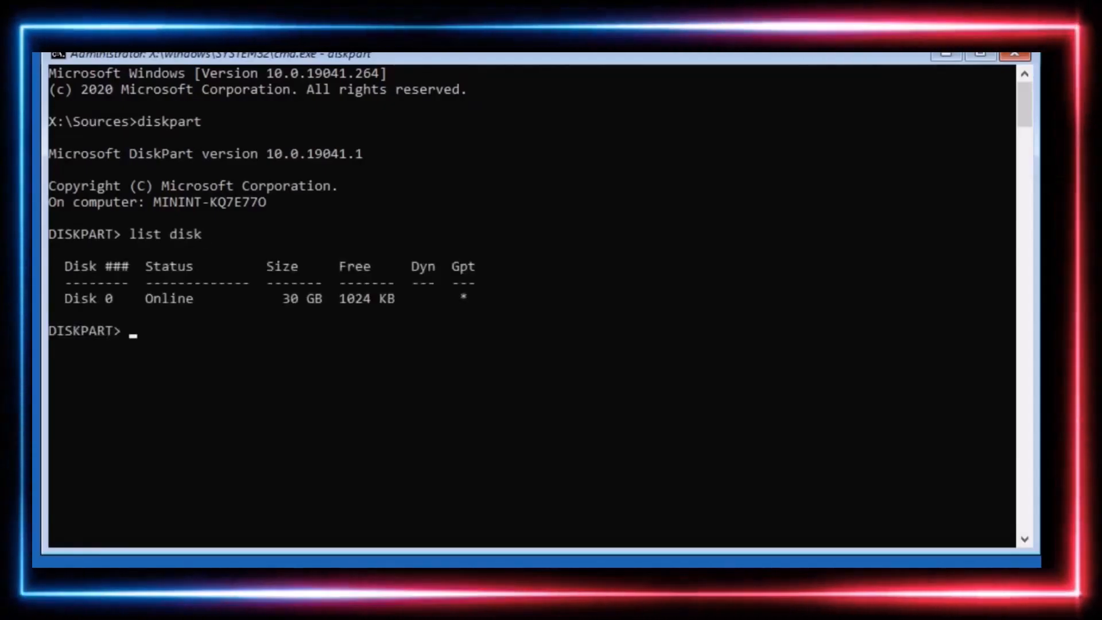
Step: Select disk 0 and list its volumes
{"action": "type", "text": "s"}
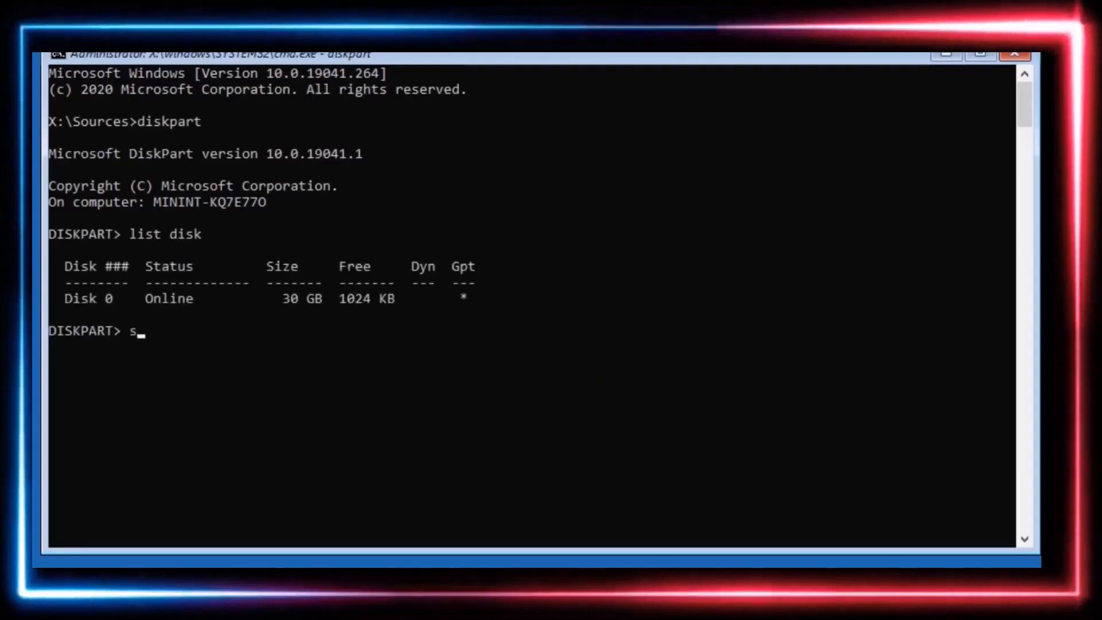
{"action": "type", "text": "el d"}
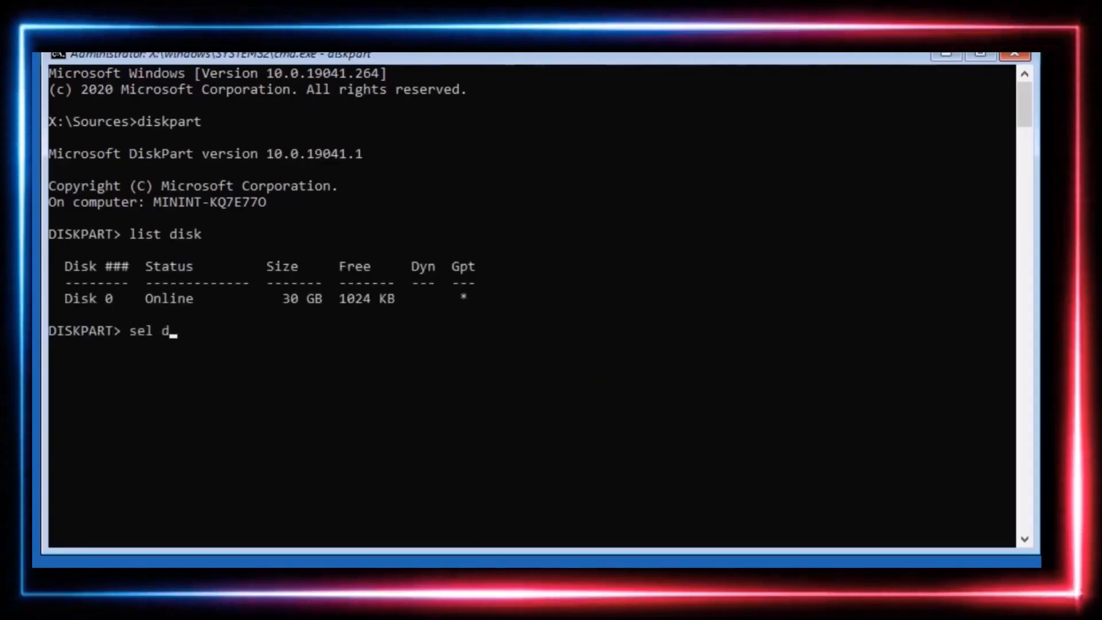
{"action": "type", "text": "isk 0"}
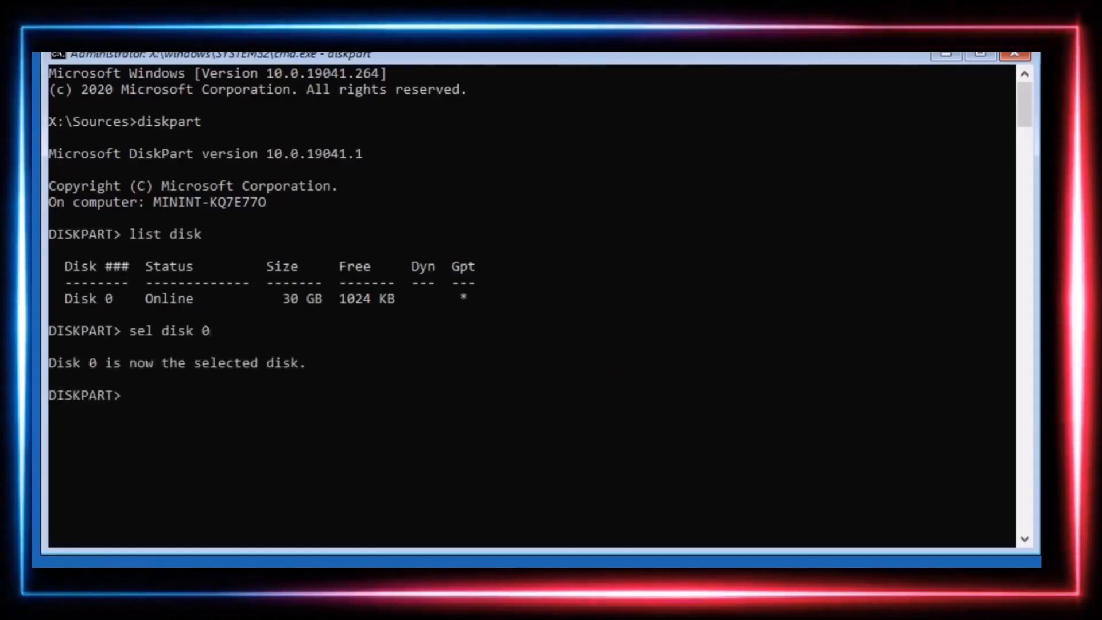
{"action": "type", "text": "list vol"}
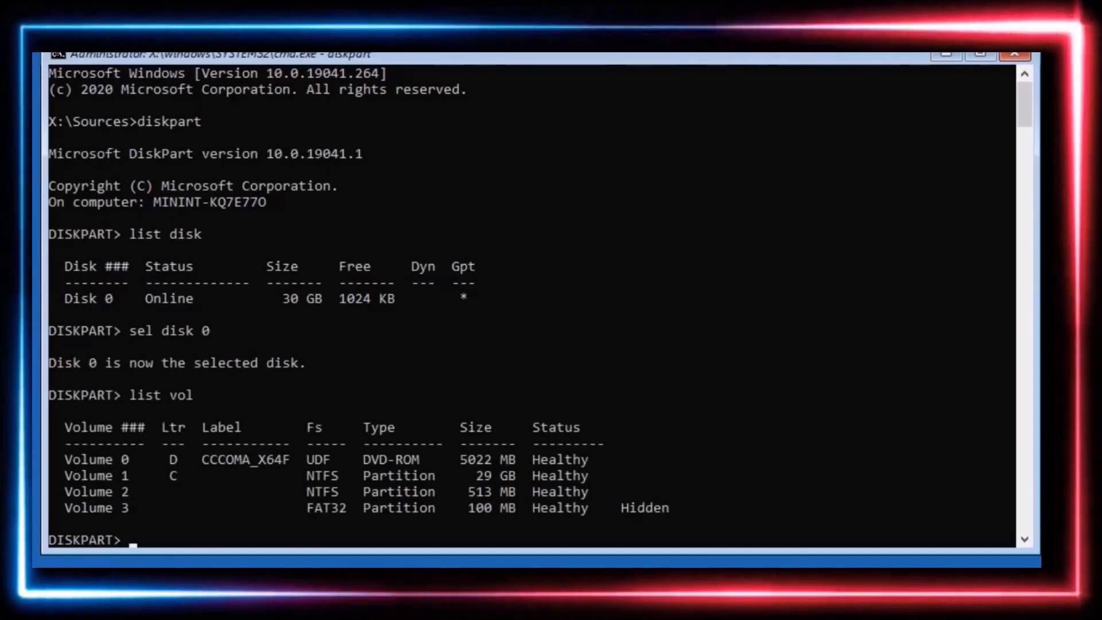
Step: Select volume 3, the hidden 100 MB FAT32 partition, and begin assigning a drive letter
{"action": "type", "text": "sel"}
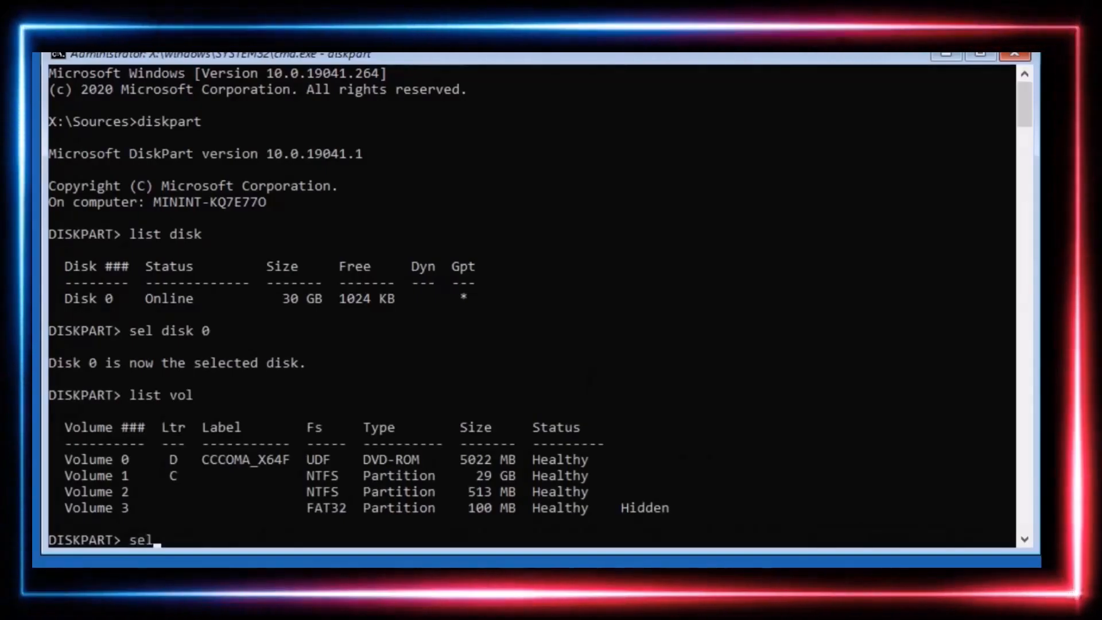
{"action": "type", "text": "vol 3"}
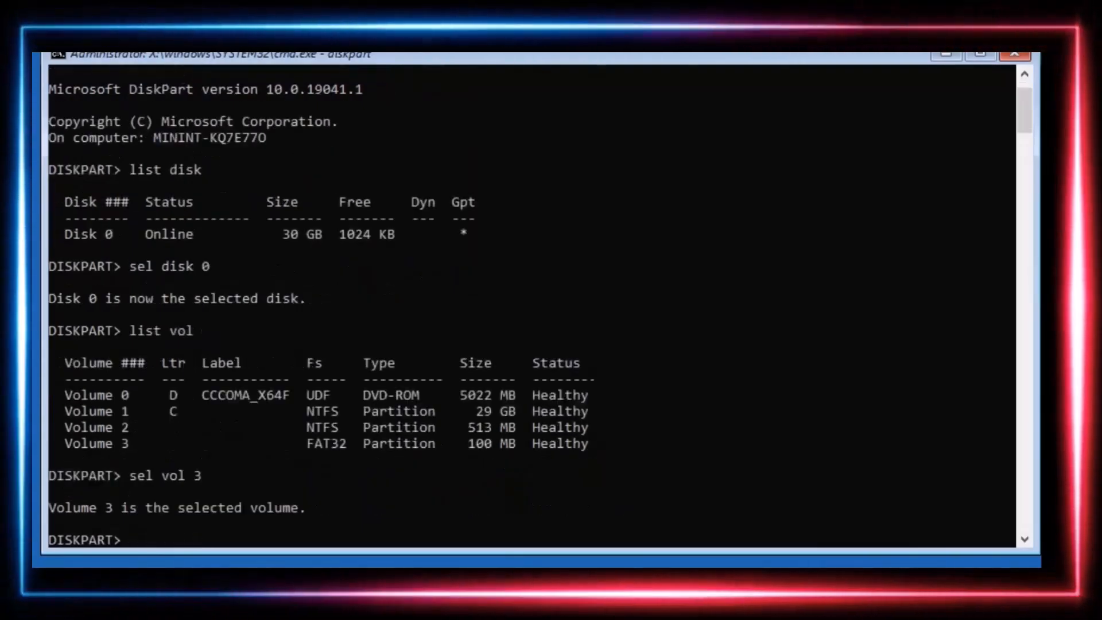
{"action": "type", "text": "ass"}
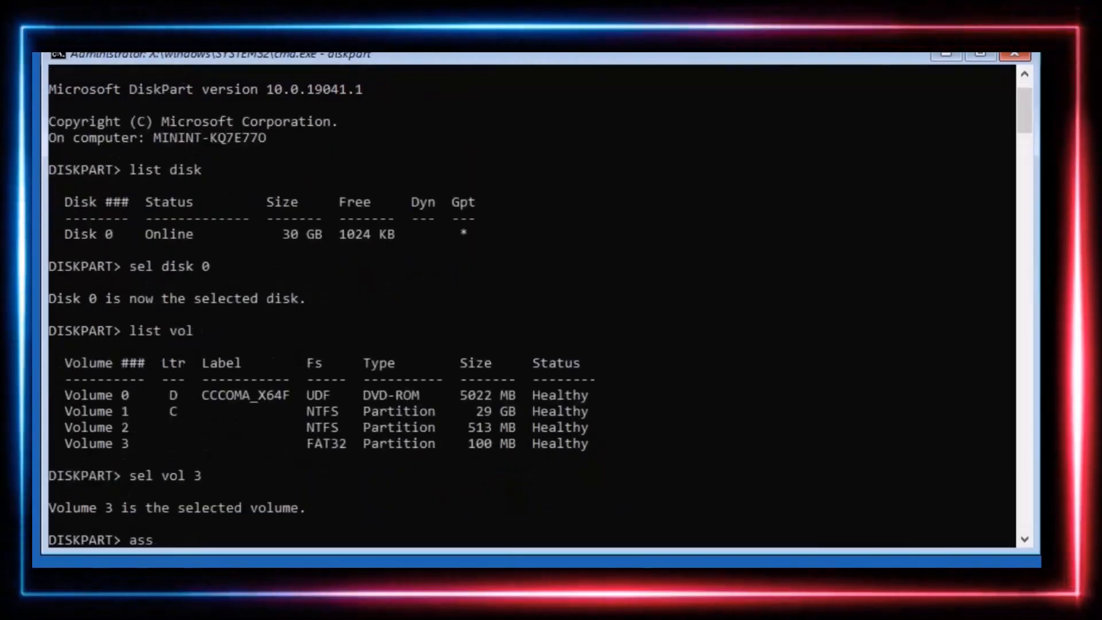
{"action": "type", "text": "ign letter =v"}
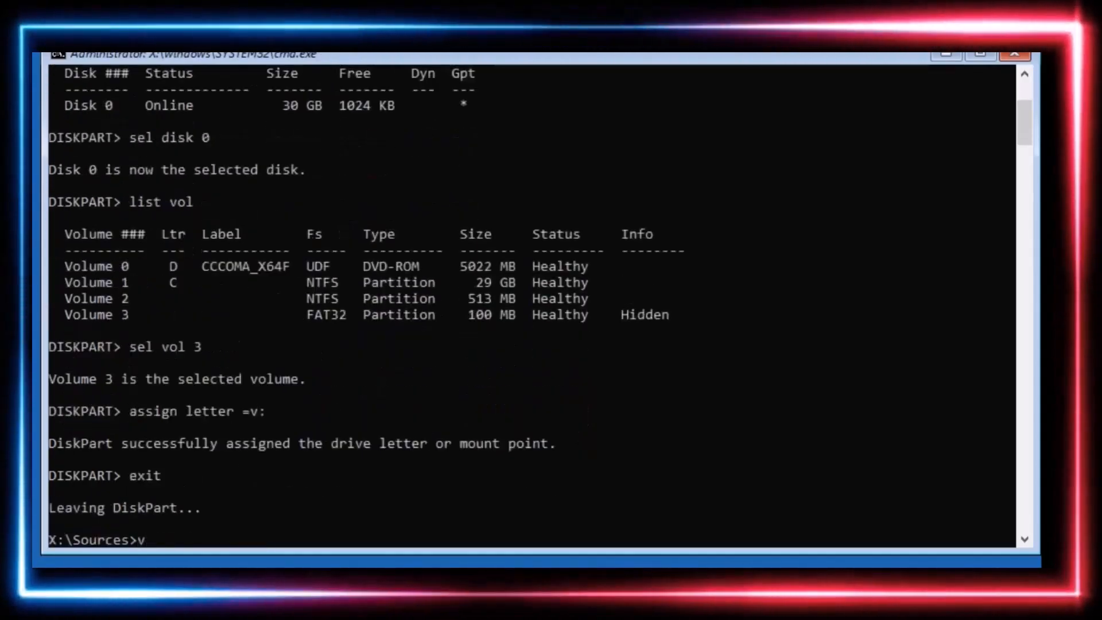
Step: Assign letter V to the volume, then format V: as FAT32, confirming with Y
{"action": "type", "text": ":"}
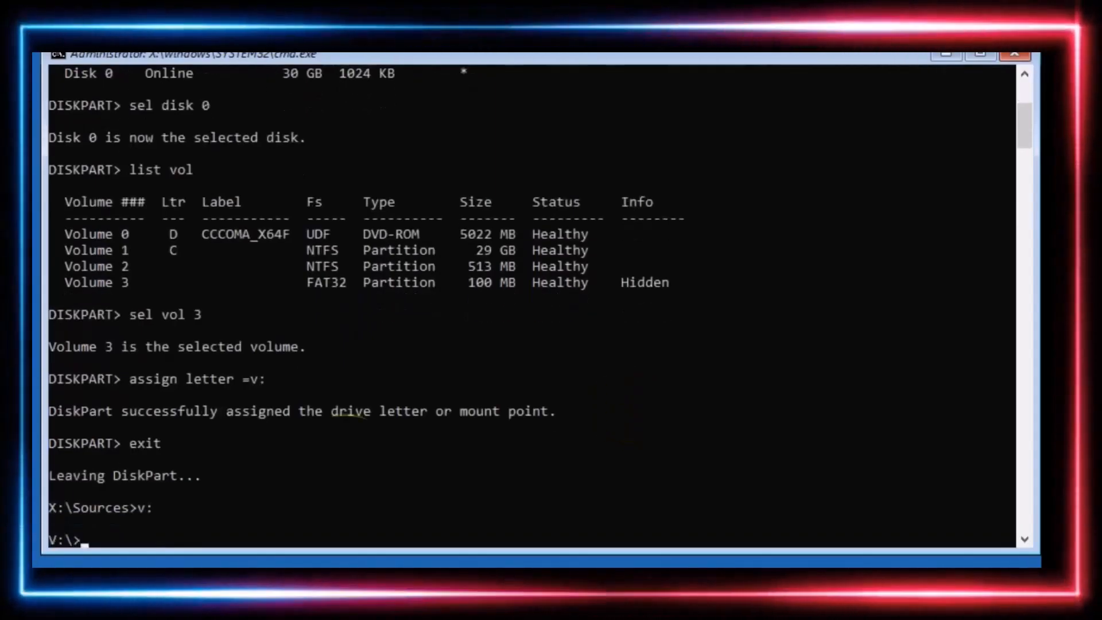
{"action": "type", "text": "forma"}
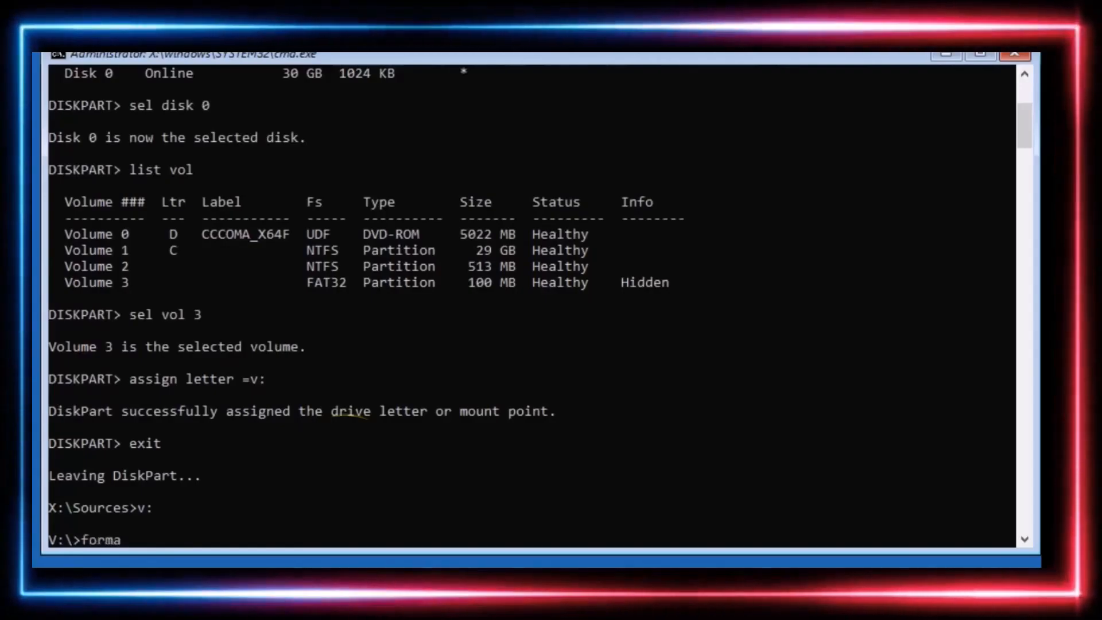
{"action": "type", "text": "t"}
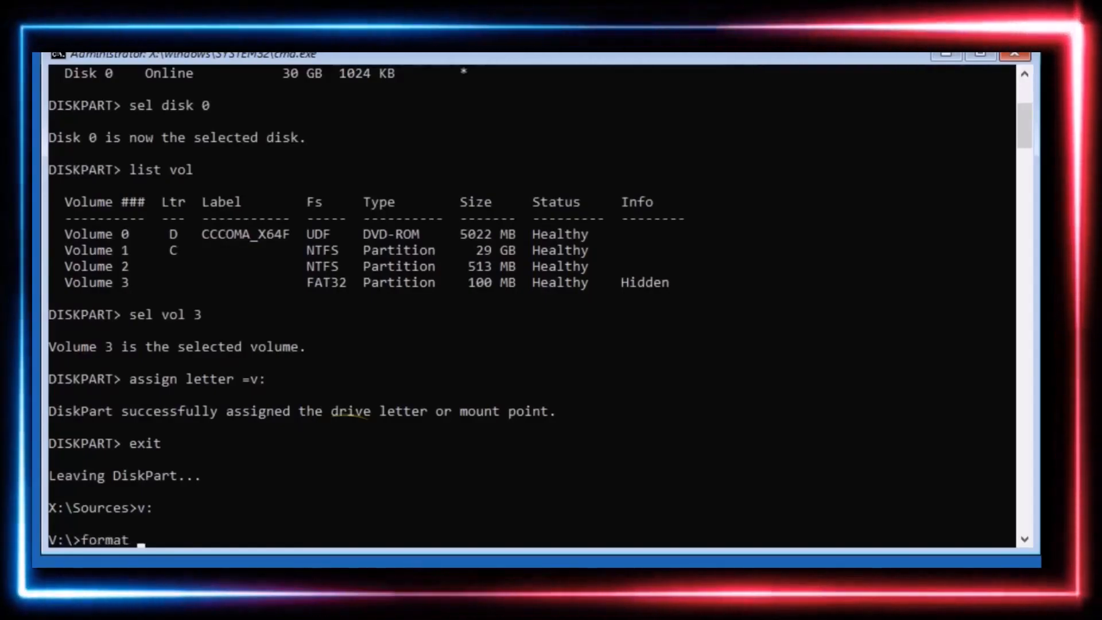
{"action": "type", "text": "v: /"}
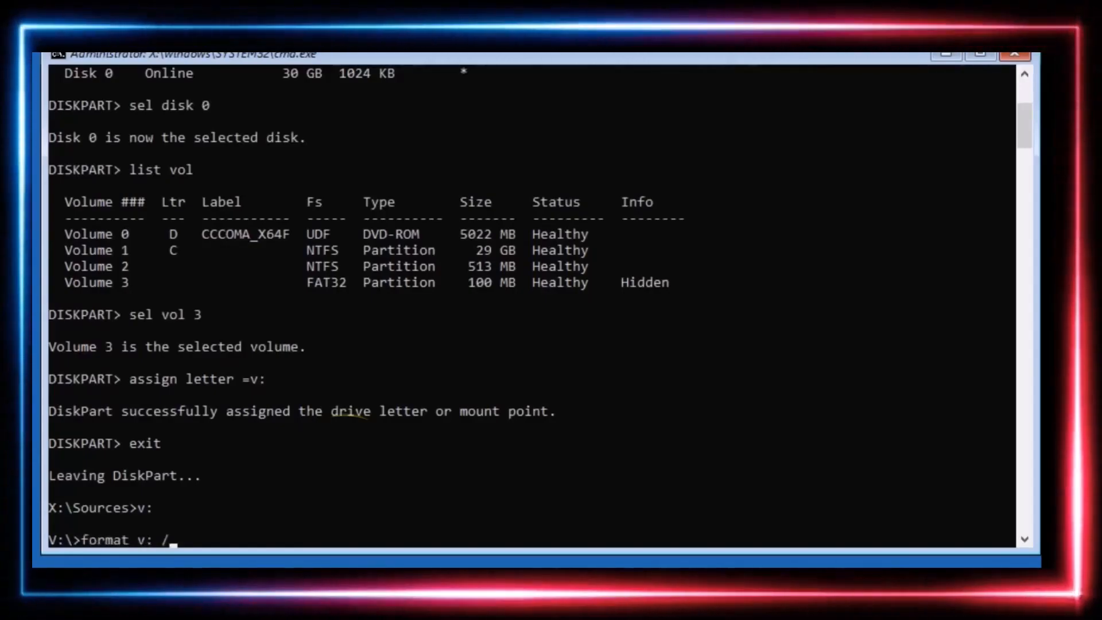
{"action": "type", "text": "fs:FAT32"}
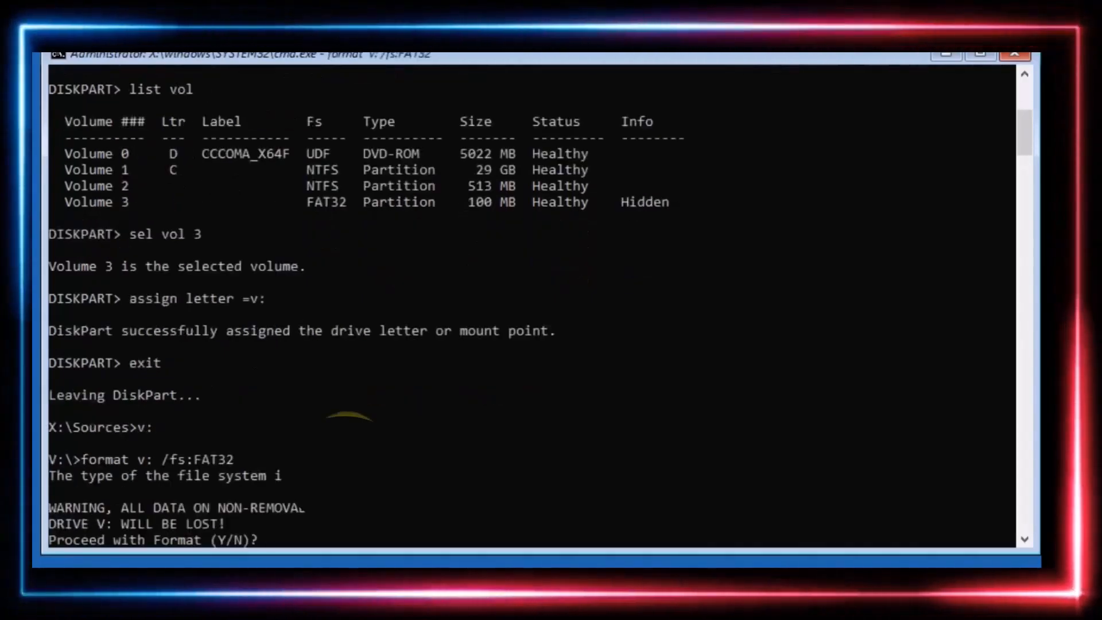
{"action": "type", "text": "Y"}
{"action": "type", "text": "bcdboot c"}
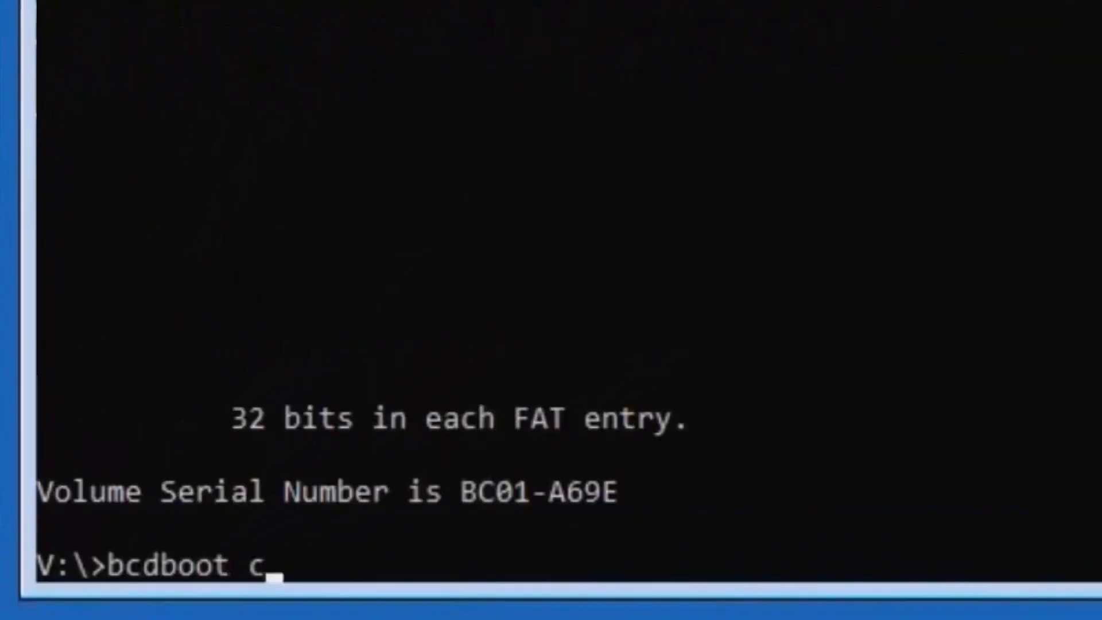
Step: Enter bcdboot c:\windows /s v: /f UEFI to rebuild the boot files on V:
{"action": "type", "text": ":\\w"}
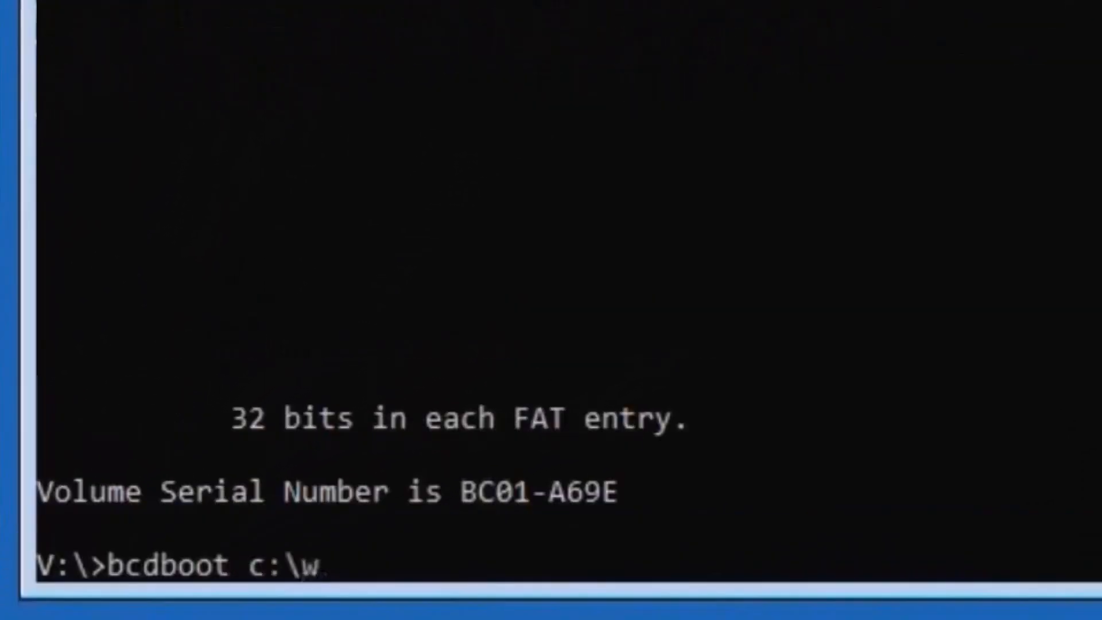
{"action": "type", "text": "indows"}
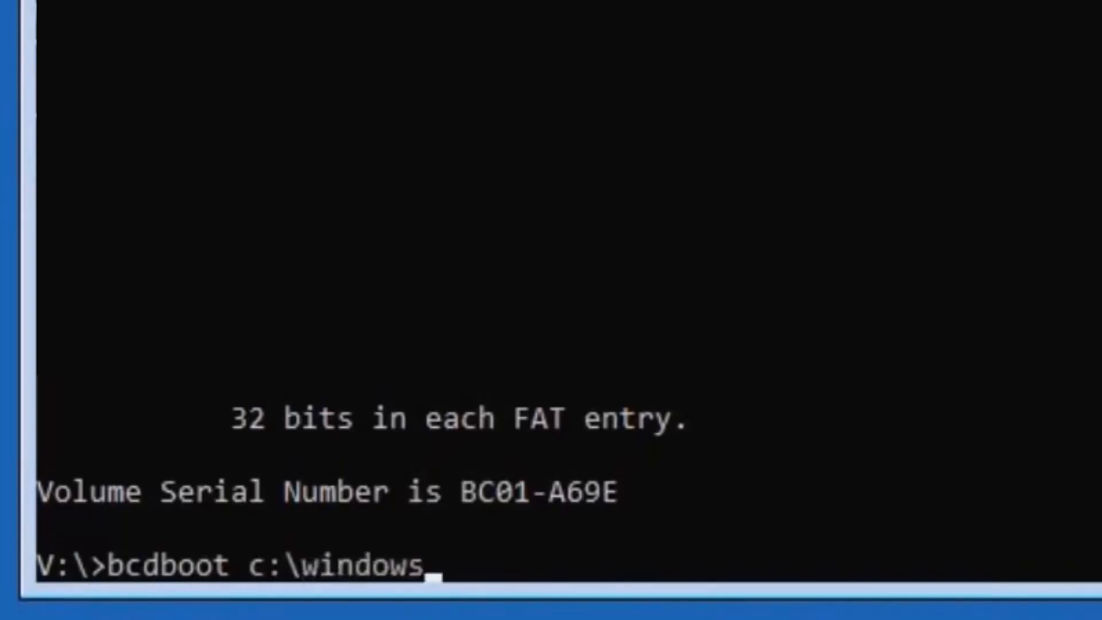
{"action": "type", "text": "/s"}
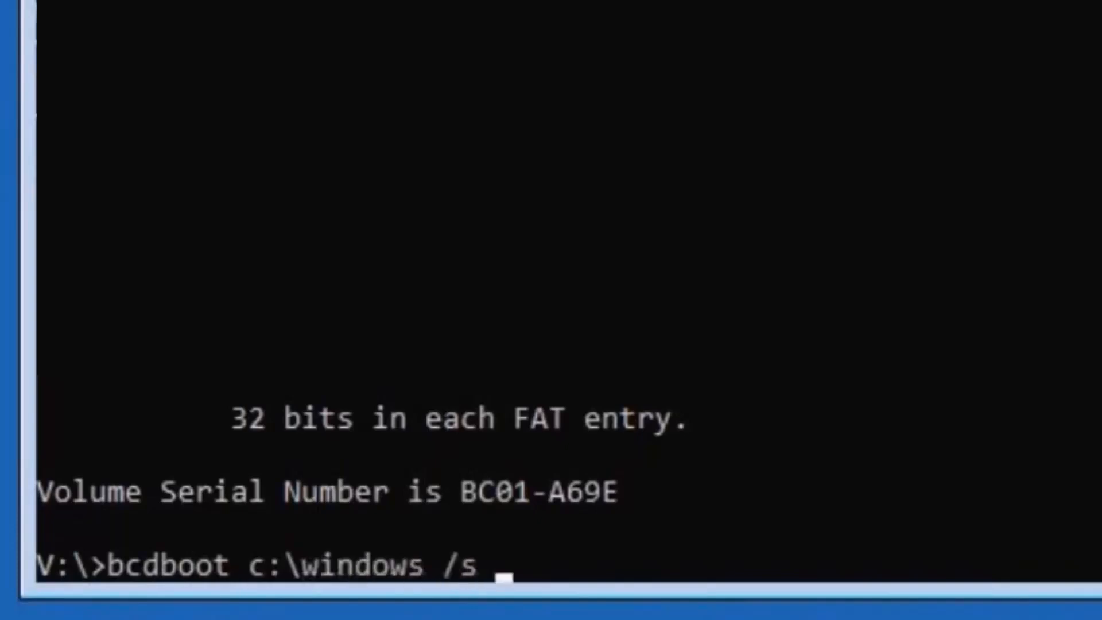
{"action": "type", "text": "v:"}
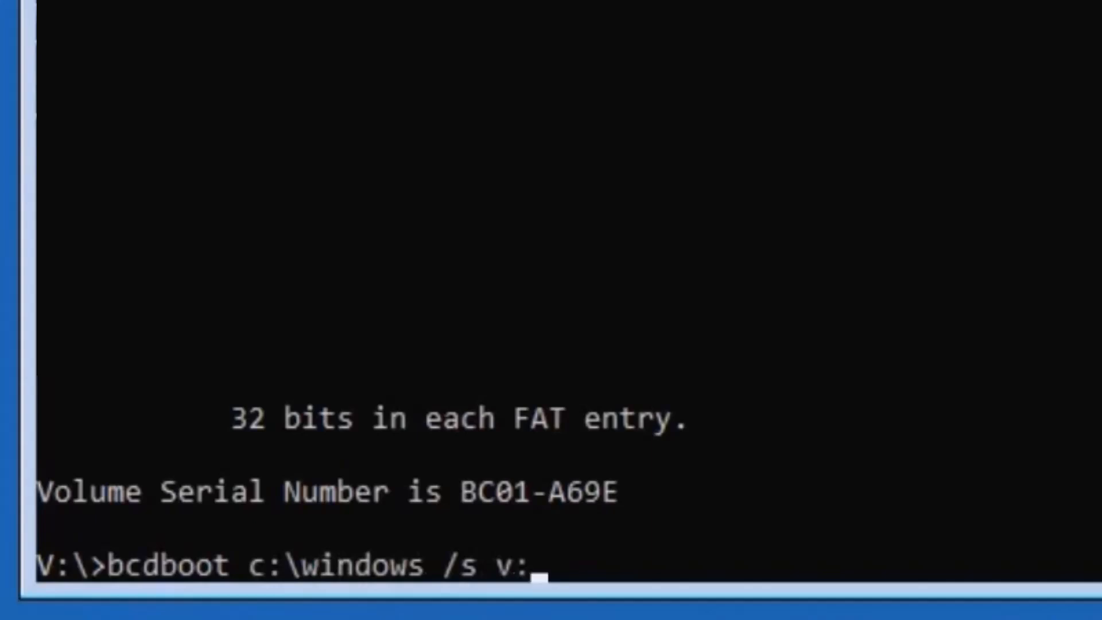
{"action": "type", "text": "/f U"}
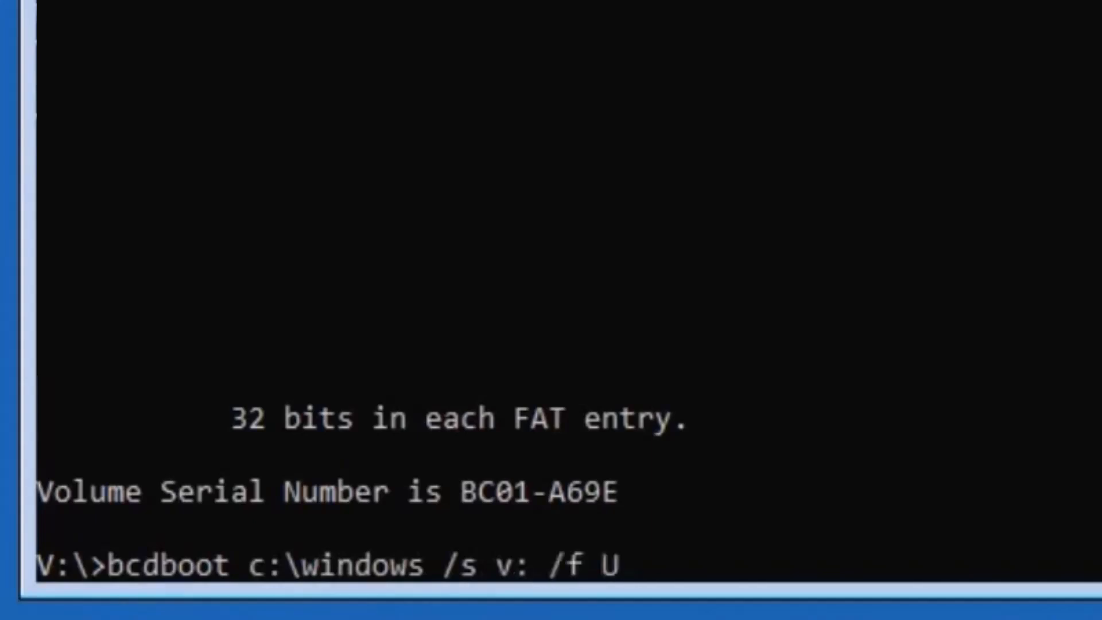
{"action": "type", "text": "EFI"}
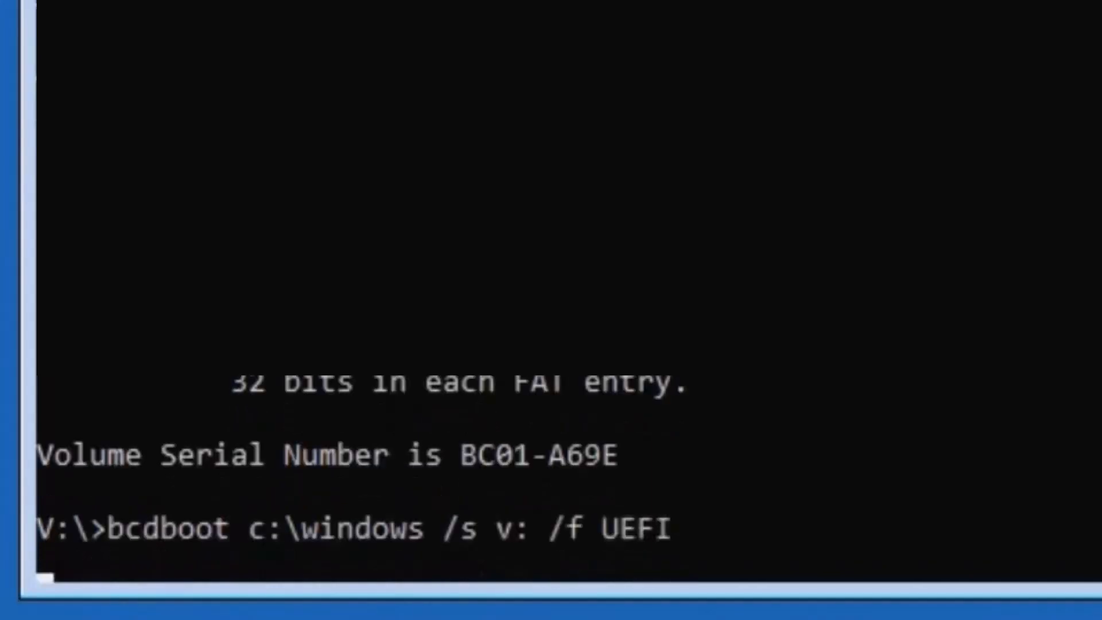